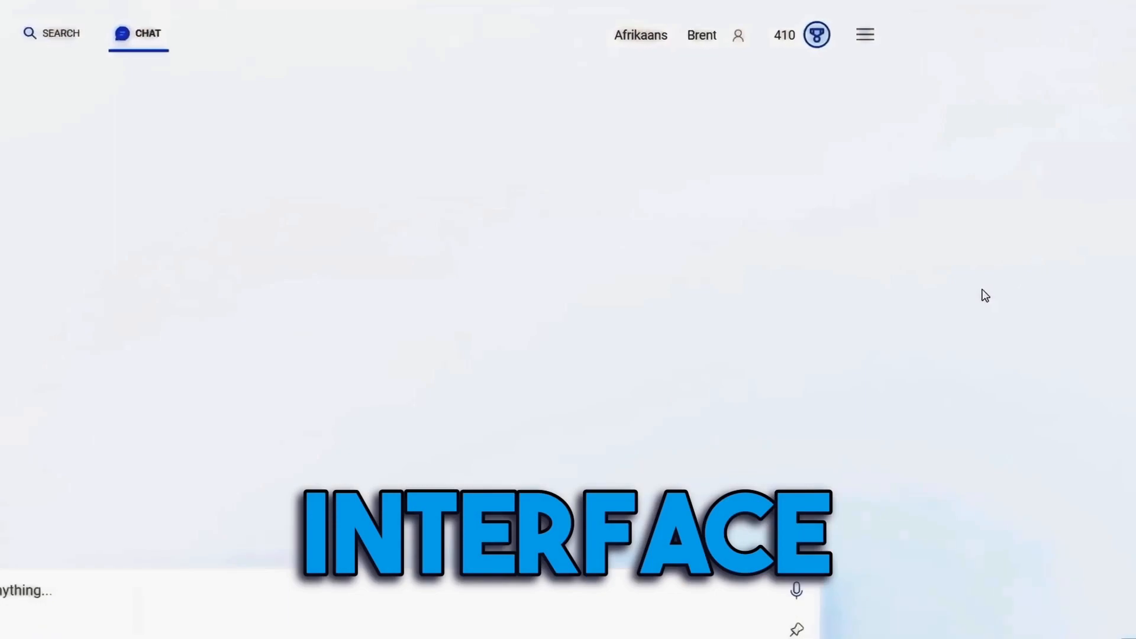
Start typing a question beginning 'can i' into the 'Ask me anything...' box.
text(can i)
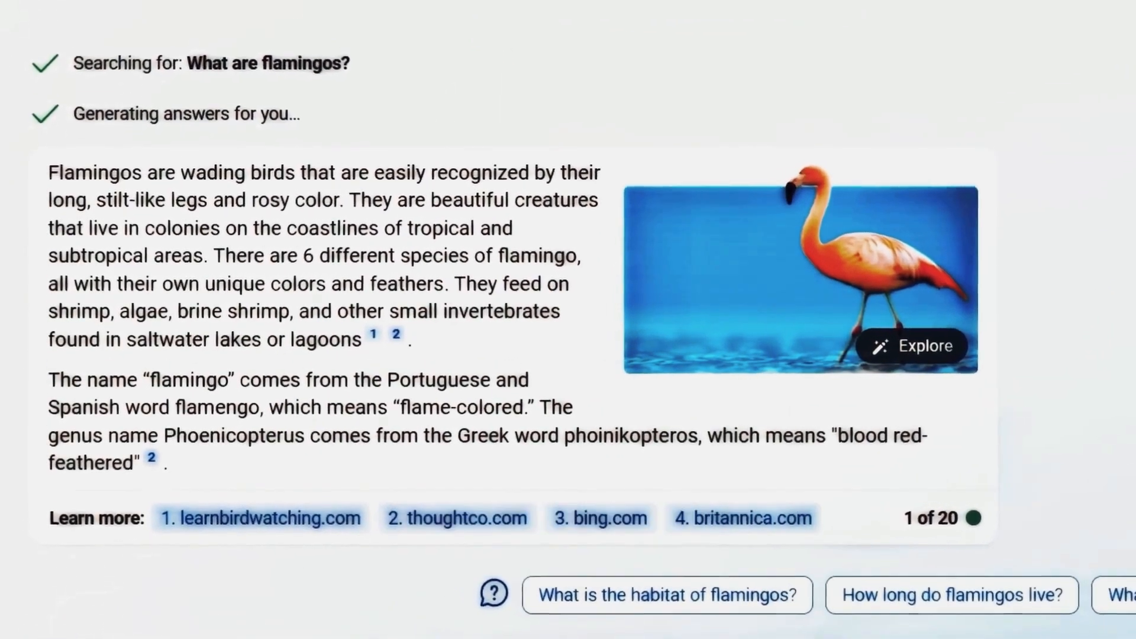
Scroll through the flamingo and cat-reading-book image answers toward the Bing blog post.
click(913, 346)
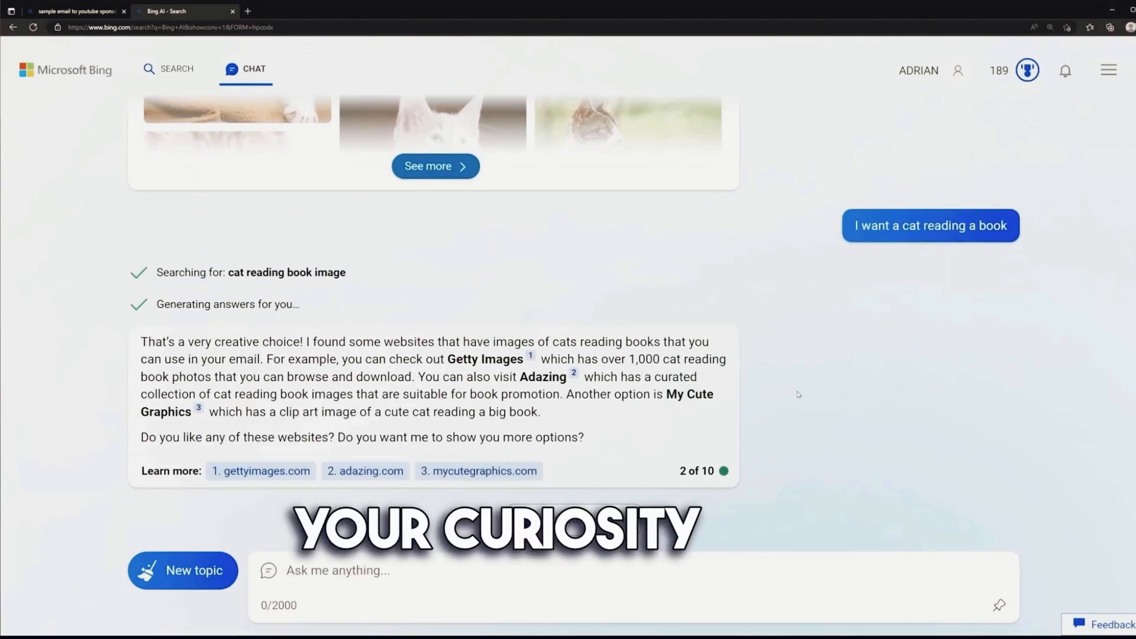
scroll(down, 3)
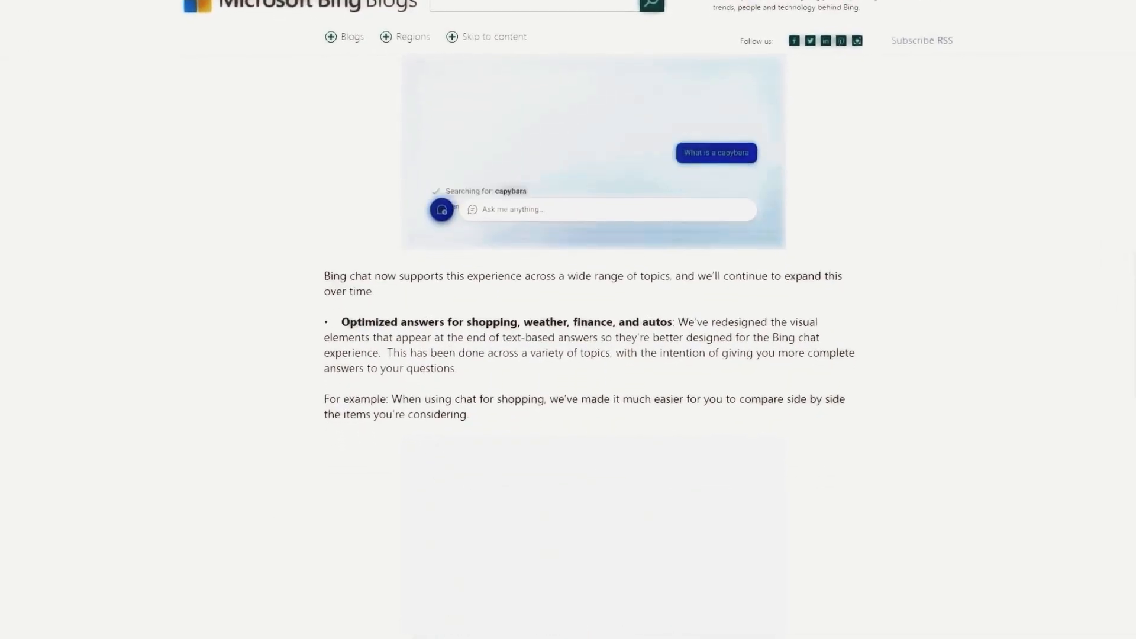
Scroll down the 'zurich switzerland' results past the overview, attractions and travel guides.
scroll(down, 3)
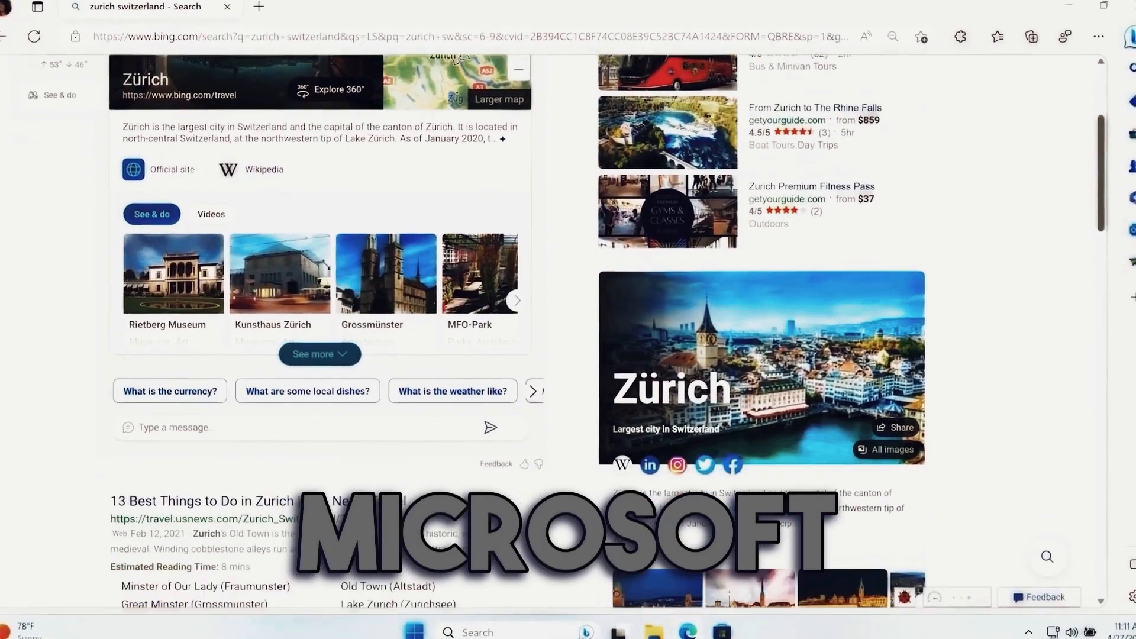
scroll(down, 3)
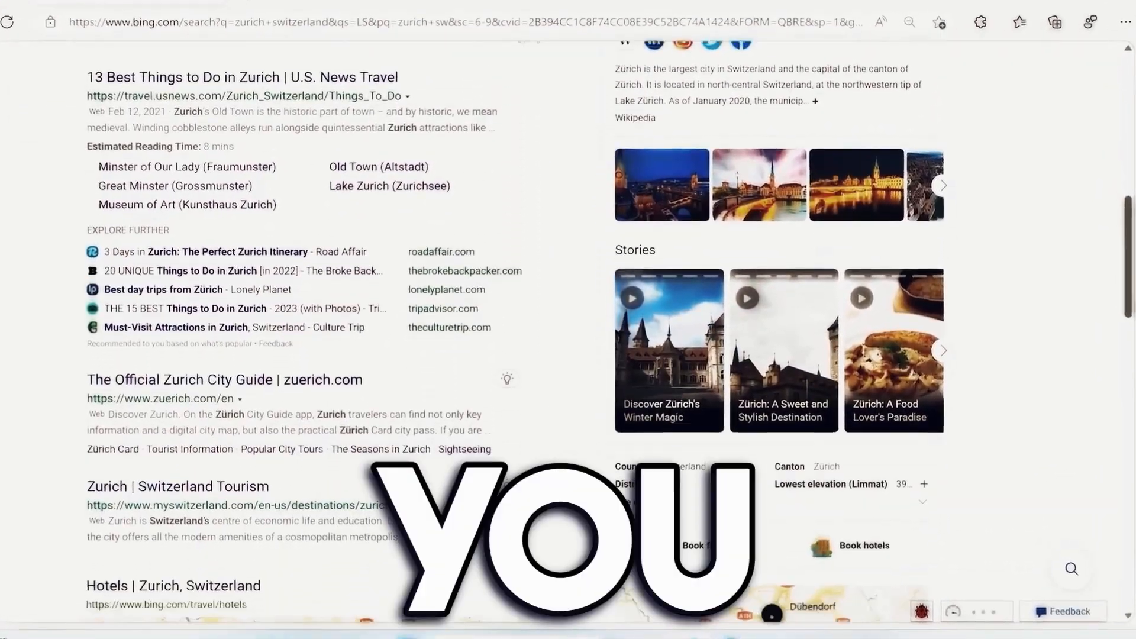